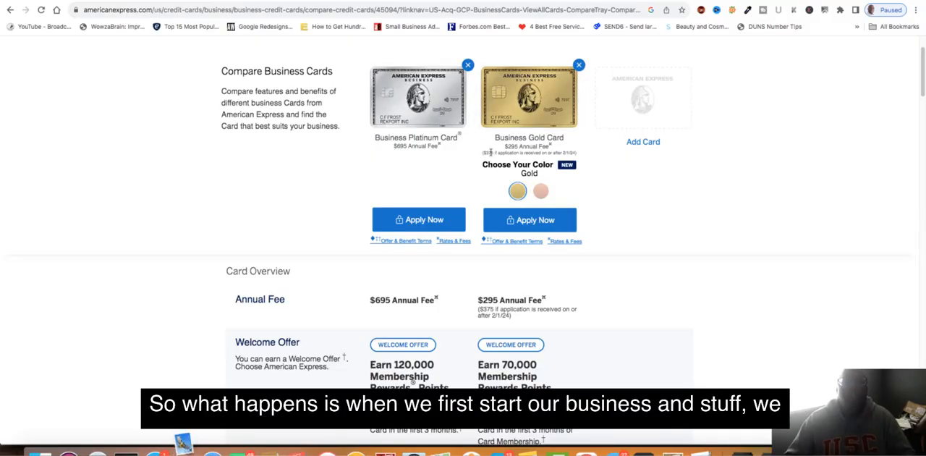
pyautogui.moveTo(423, 174)
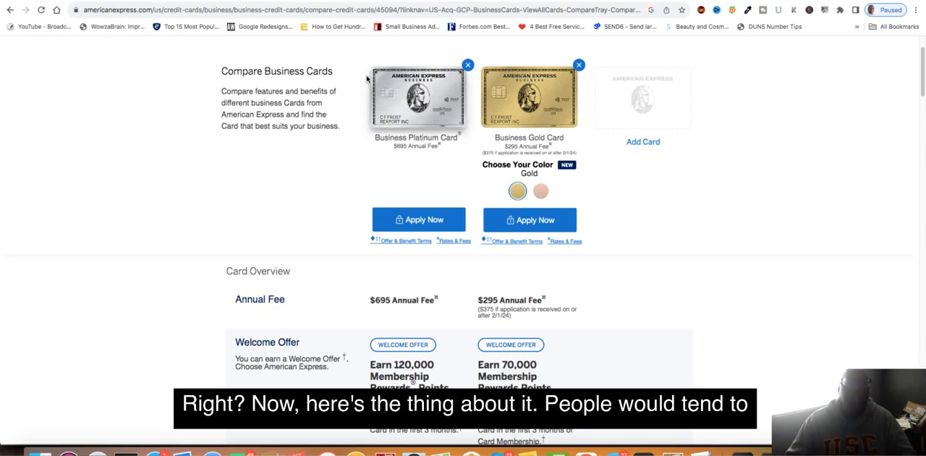
pyautogui.moveTo(440, 122)
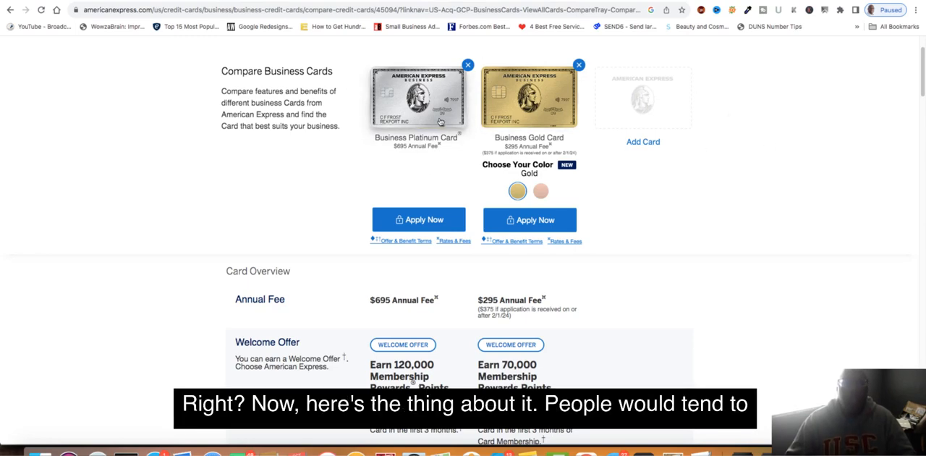
pyautogui.moveTo(450, 104)
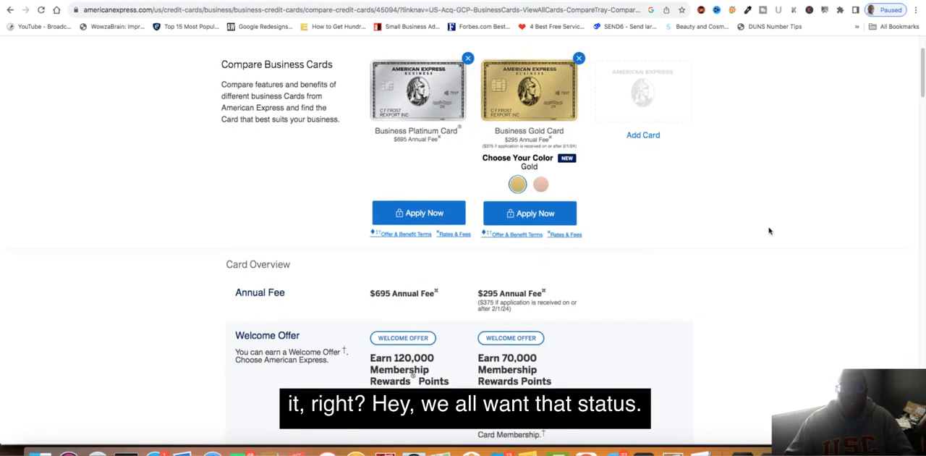
pyautogui.scroll(-3)
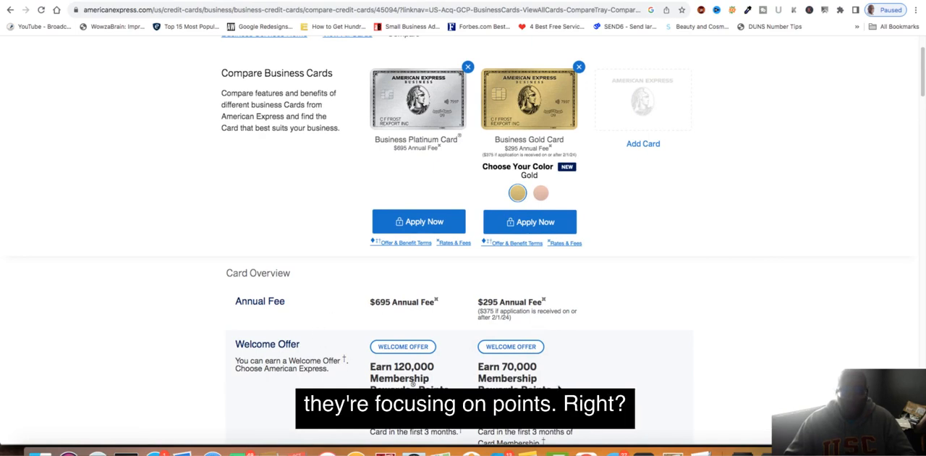
pyautogui.moveTo(641, 295)
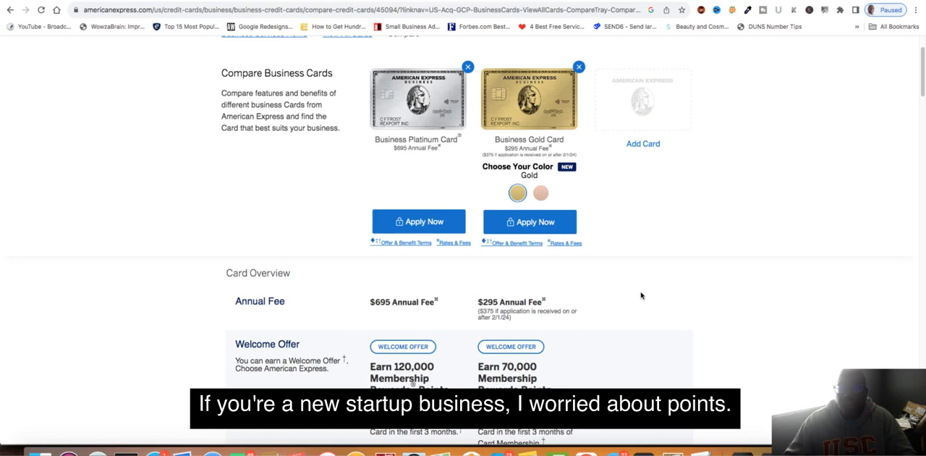
pyautogui.moveTo(642, 296)
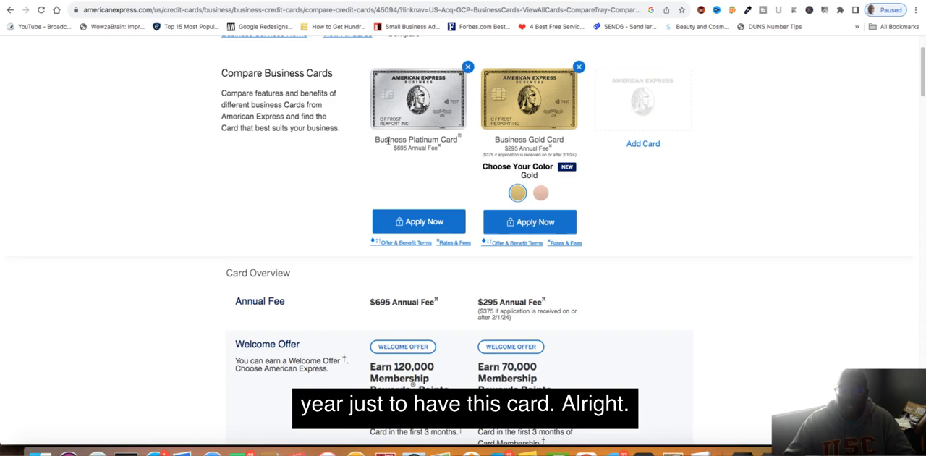
pyautogui.moveTo(416, 260)
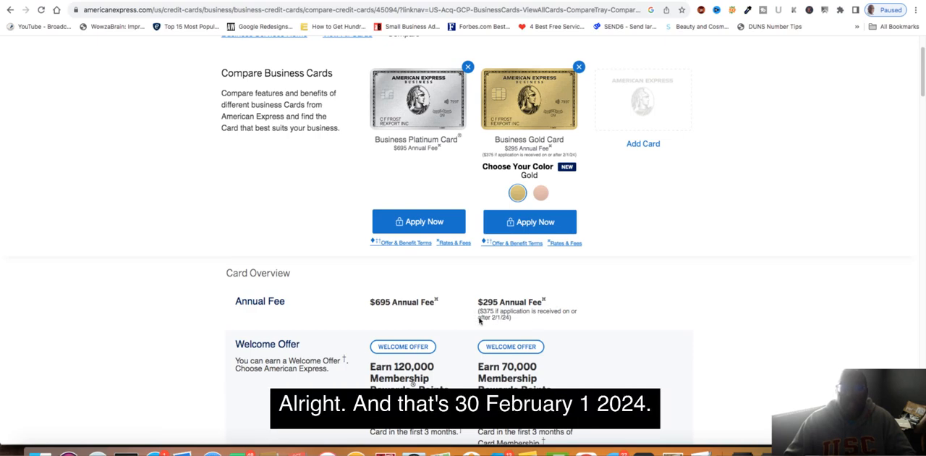
pyautogui.moveTo(521, 327)
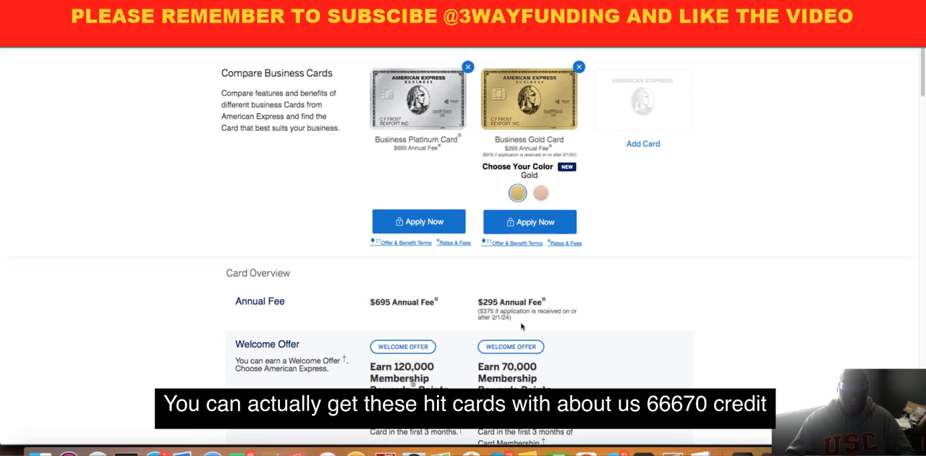
pyautogui.moveTo(635, 217)
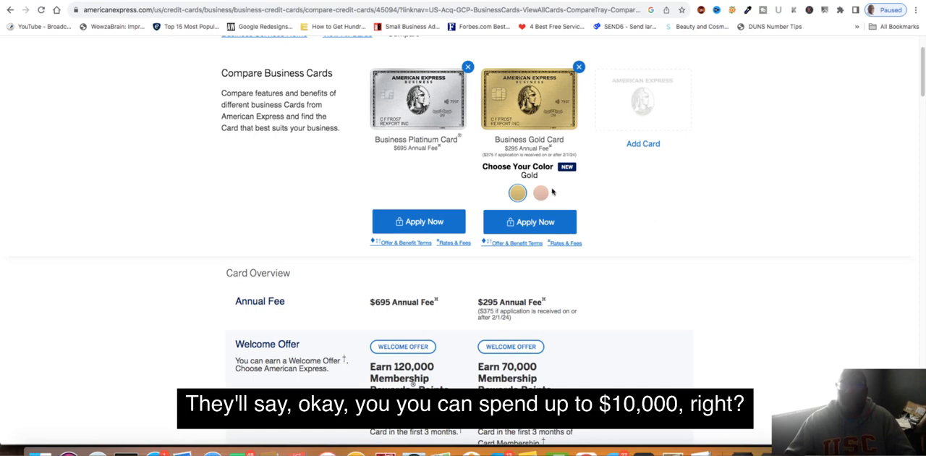
pyautogui.moveTo(632, 203)
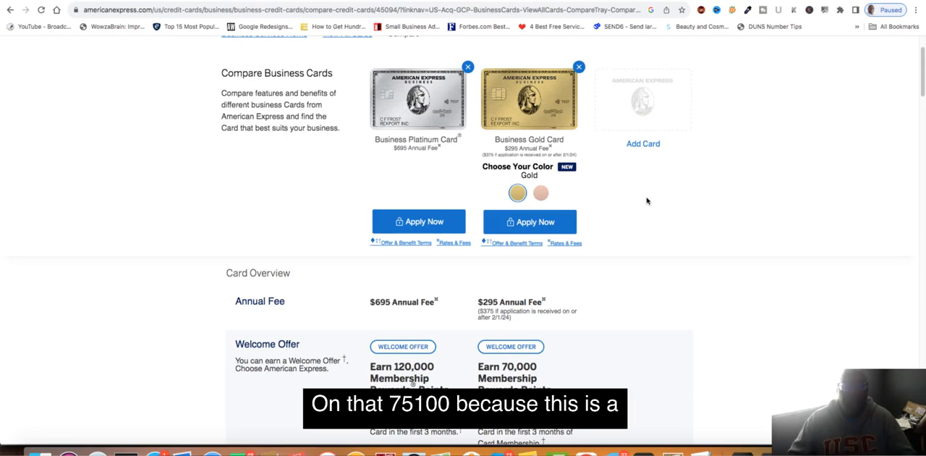
pyautogui.moveTo(714, 218)
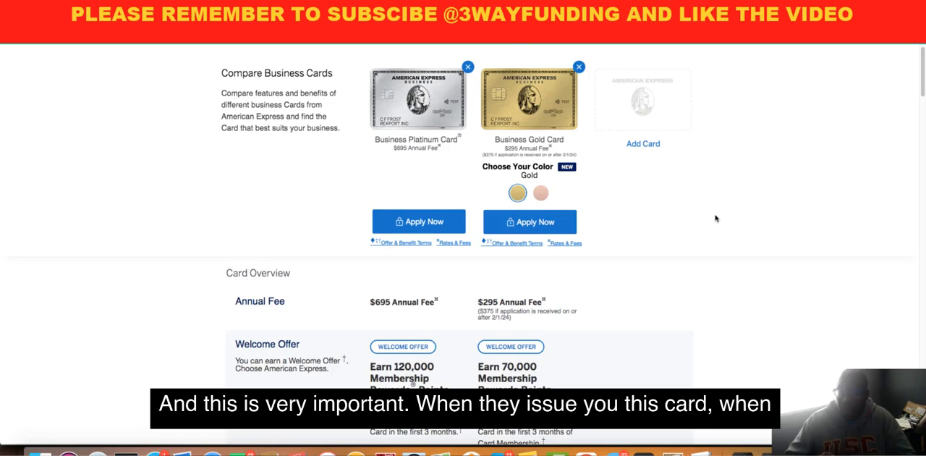
pyautogui.scroll(3)
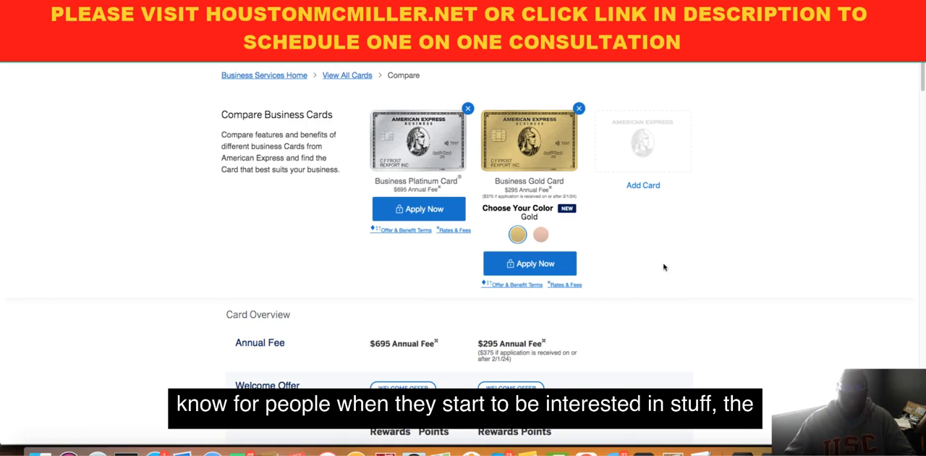
pyautogui.moveTo(691, 259)
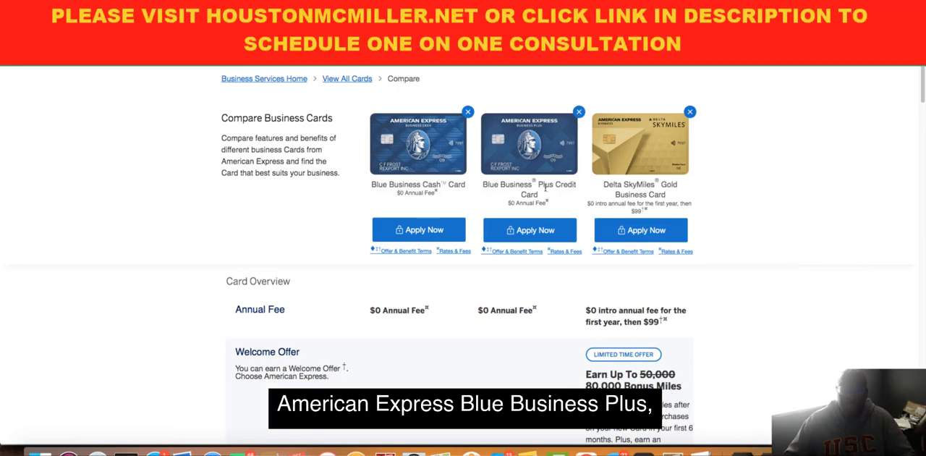
pyautogui.moveTo(546, 197)
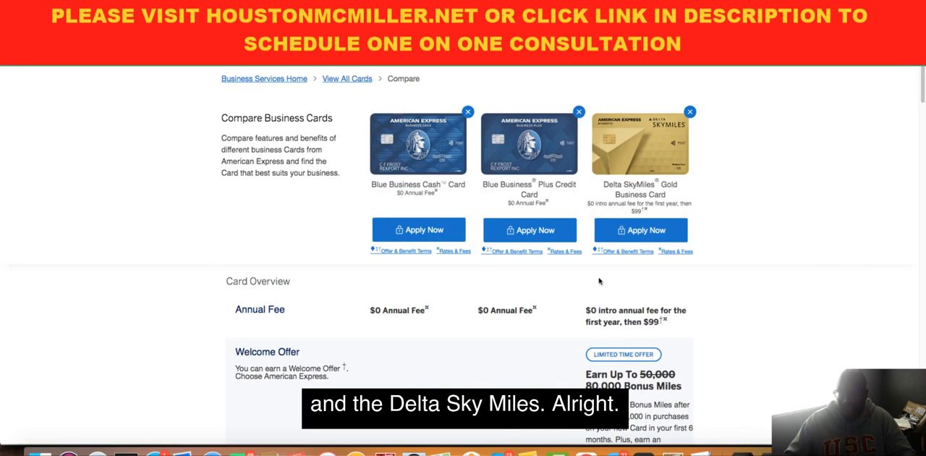
pyautogui.moveTo(544, 195)
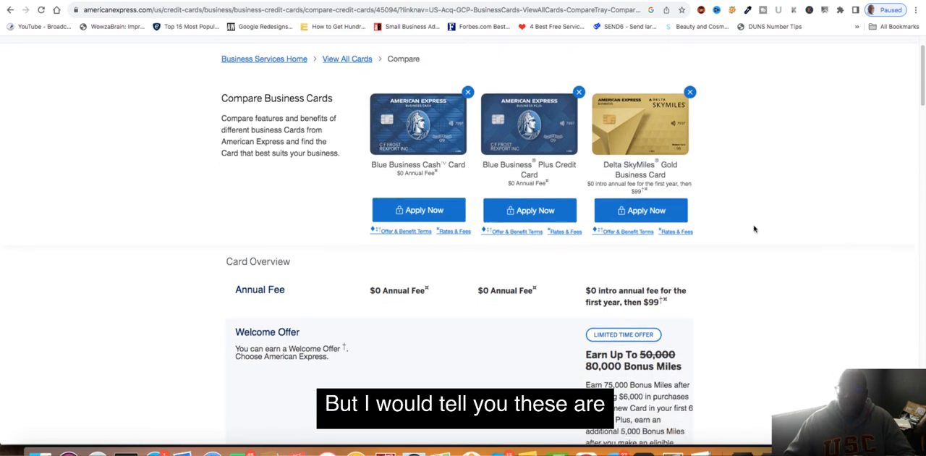
pyautogui.scroll(3)
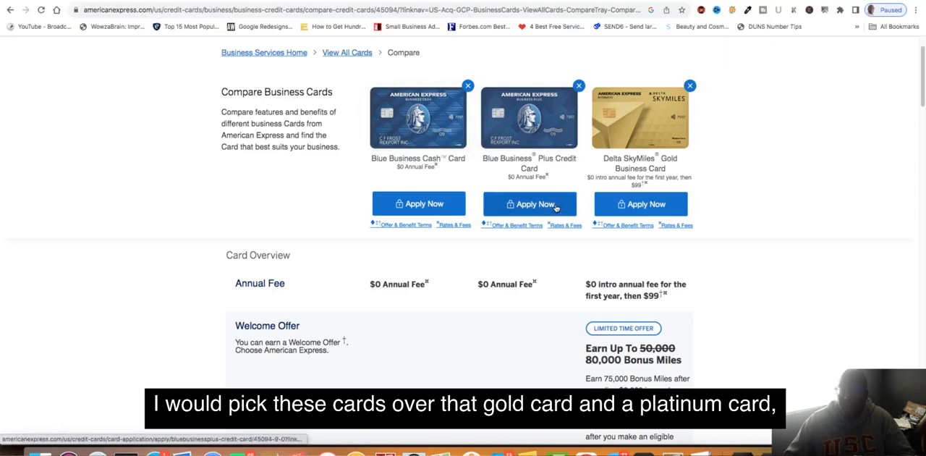
pyautogui.scroll(-3)
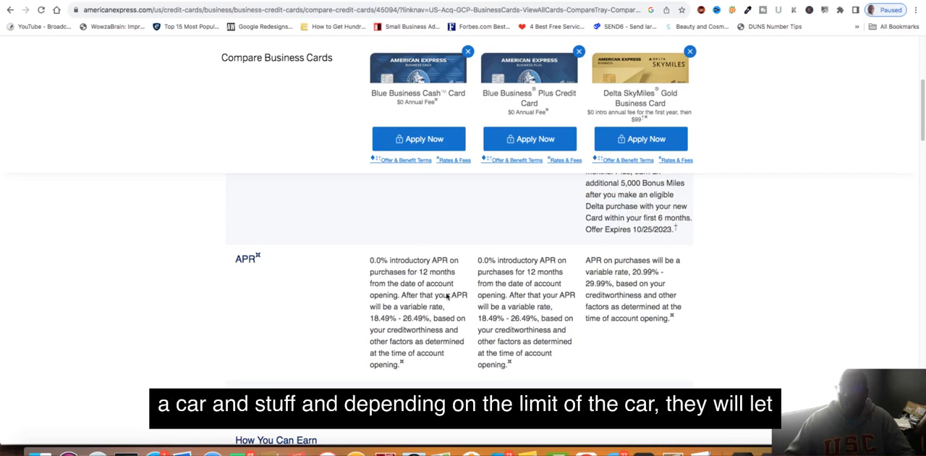
pyautogui.moveTo(549, 304)
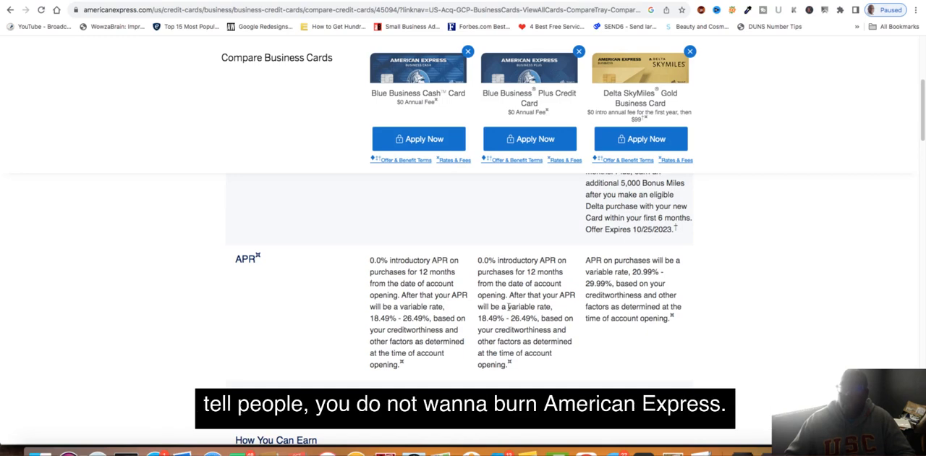
pyautogui.scroll(-3)
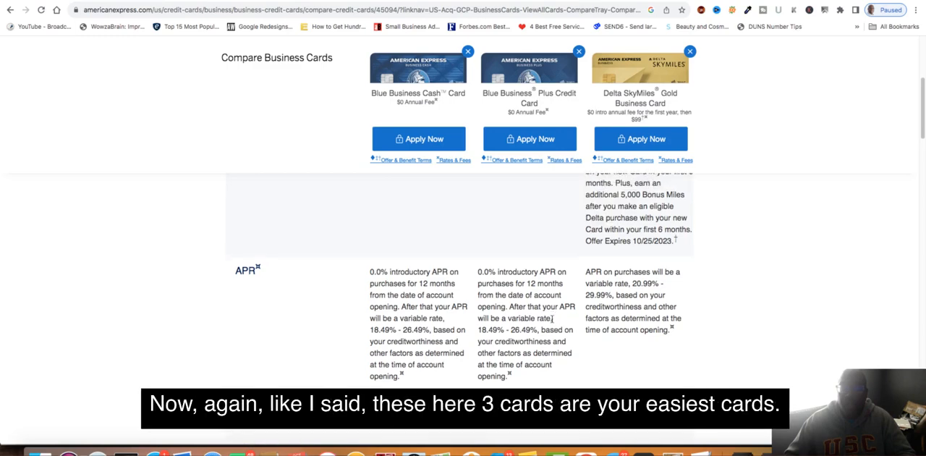
pyautogui.scroll(-3)
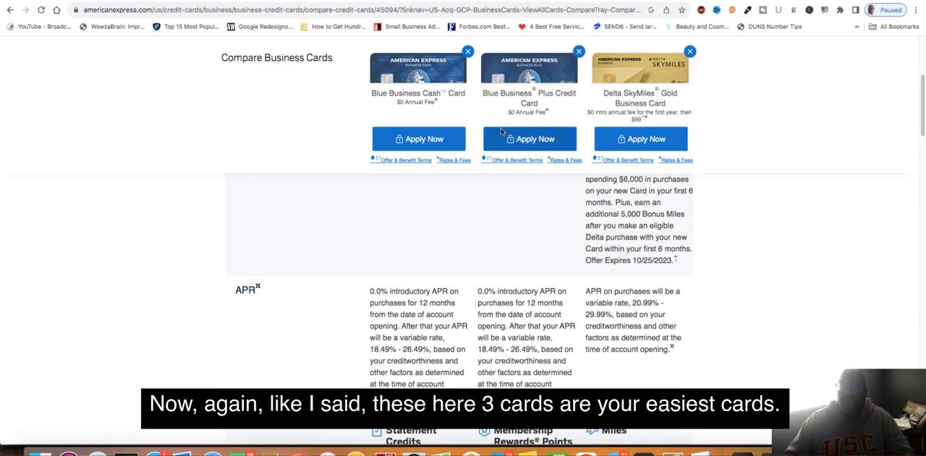
pyautogui.moveTo(556, 256)
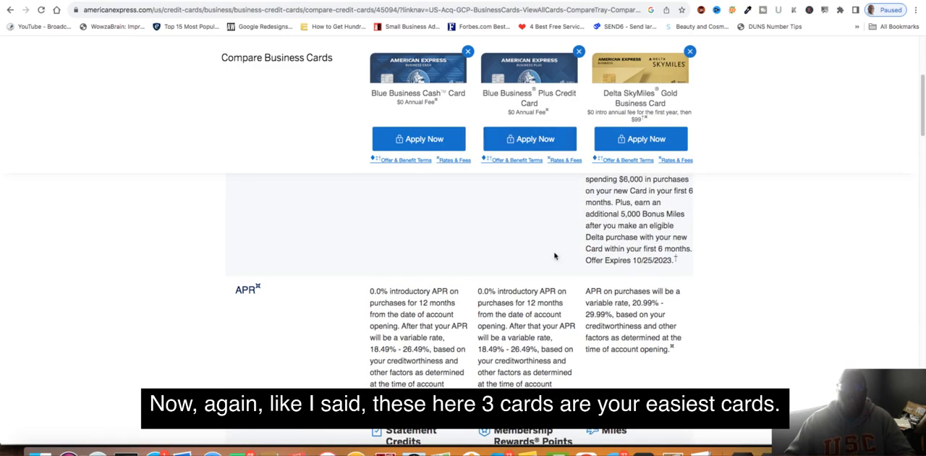
pyautogui.moveTo(520, 250)
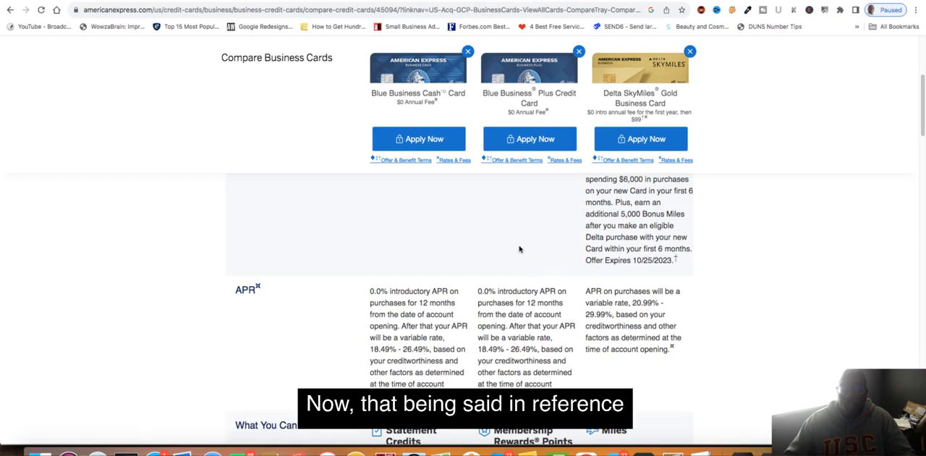
pyautogui.moveTo(532, 244)
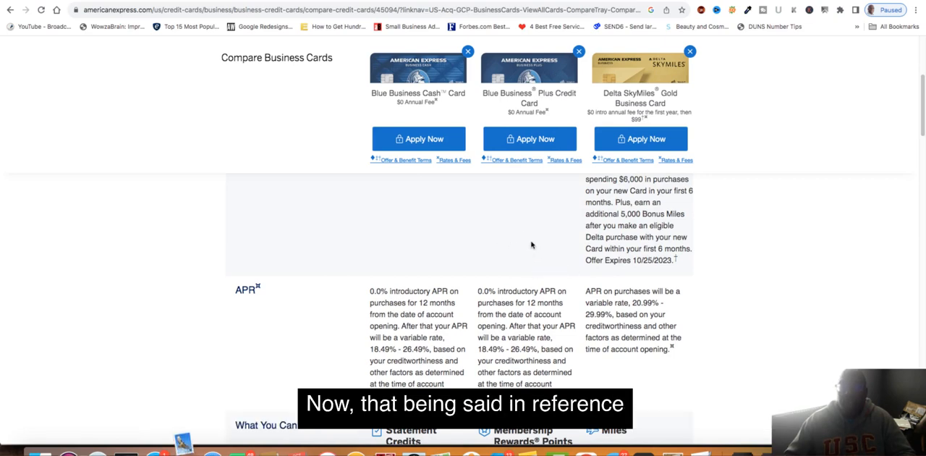
pyautogui.moveTo(538, 252)
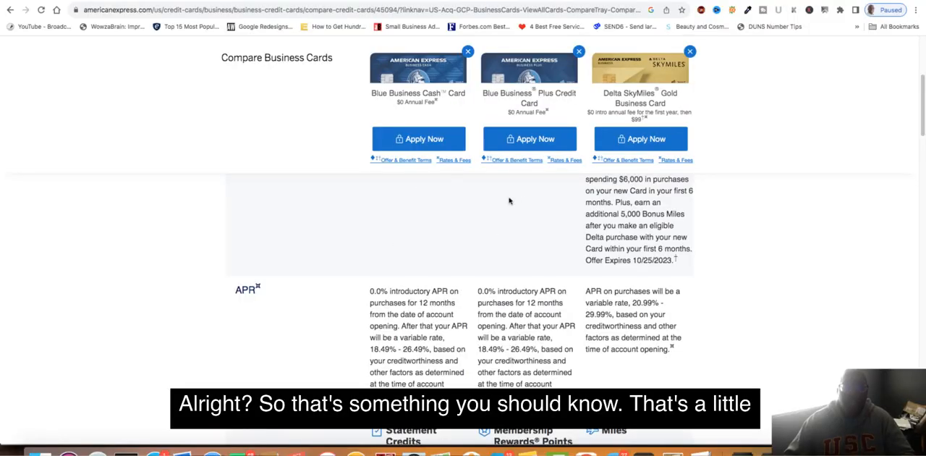
pyautogui.moveTo(478, 260)
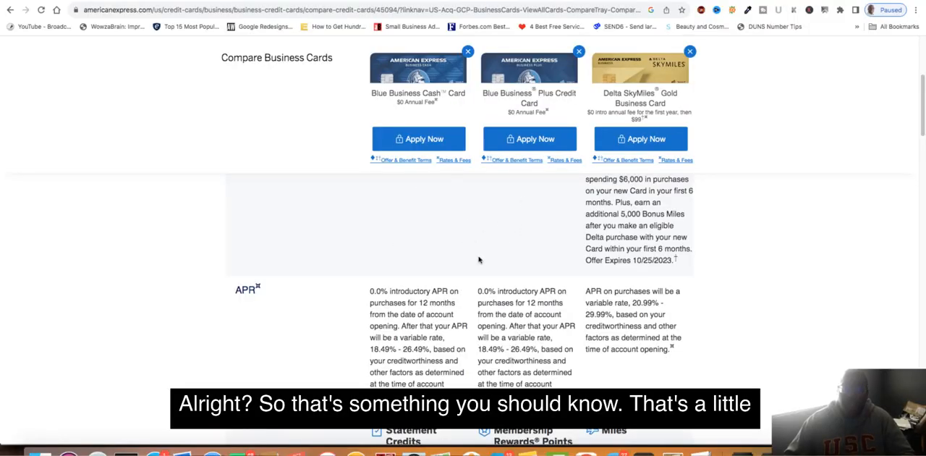
pyautogui.moveTo(512, 245)
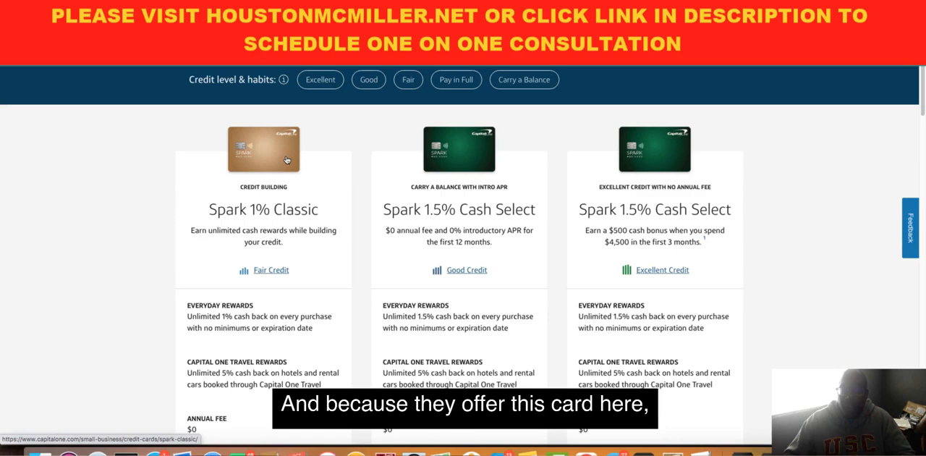
pyautogui.moveTo(315, 253)
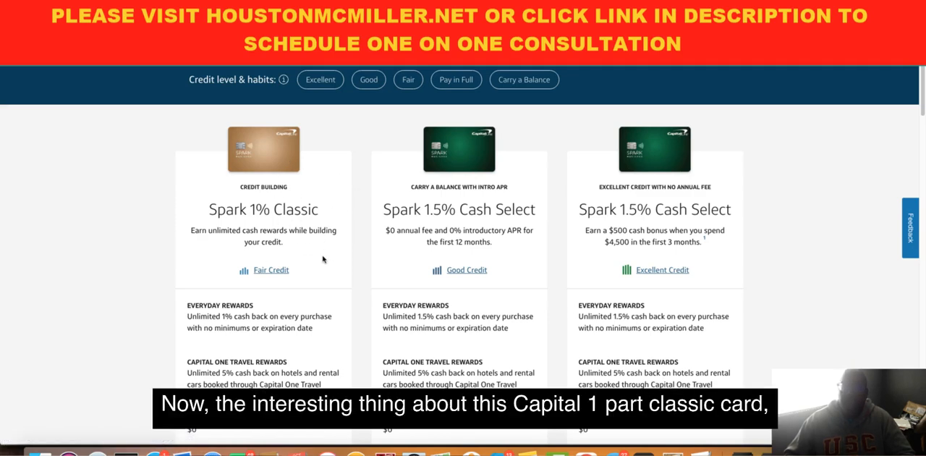
pyautogui.moveTo(341, 256)
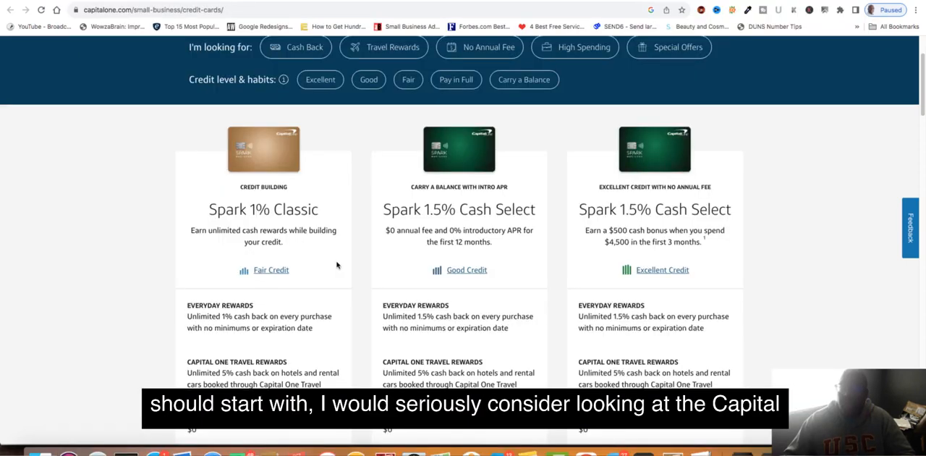
pyautogui.moveTo(324, 281)
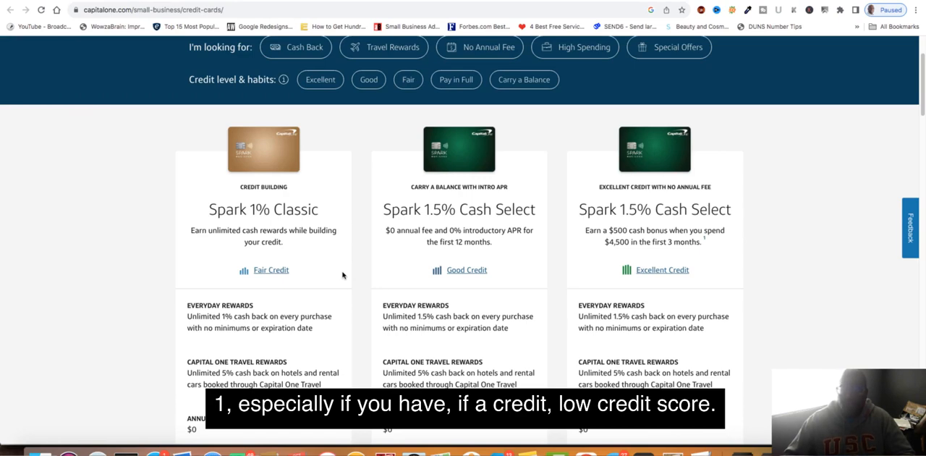
pyautogui.moveTo(297, 176)
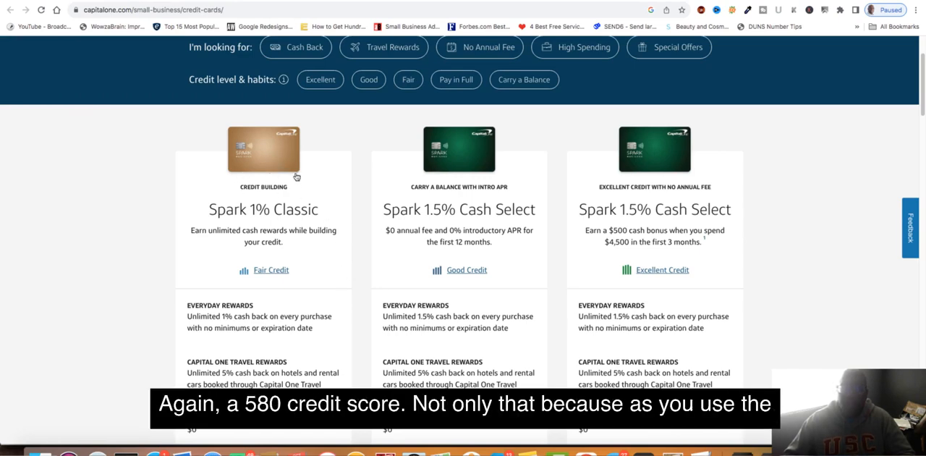
pyautogui.moveTo(346, 258)
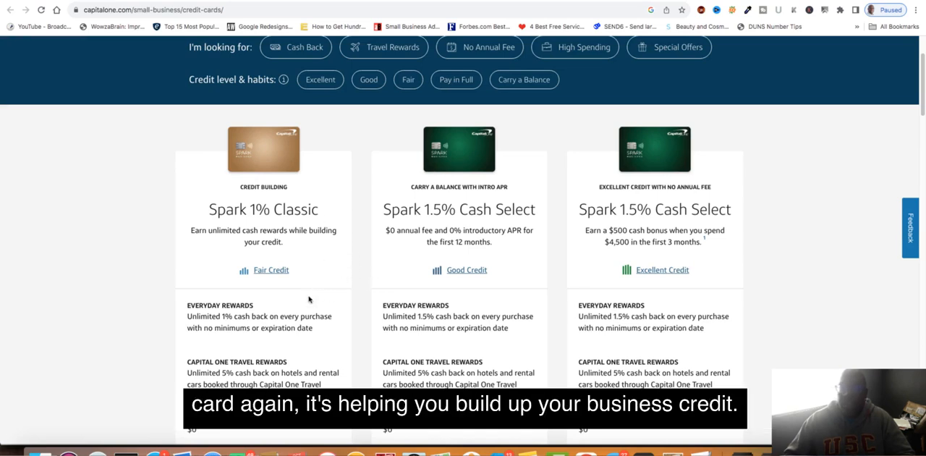
pyautogui.moveTo(333, 273)
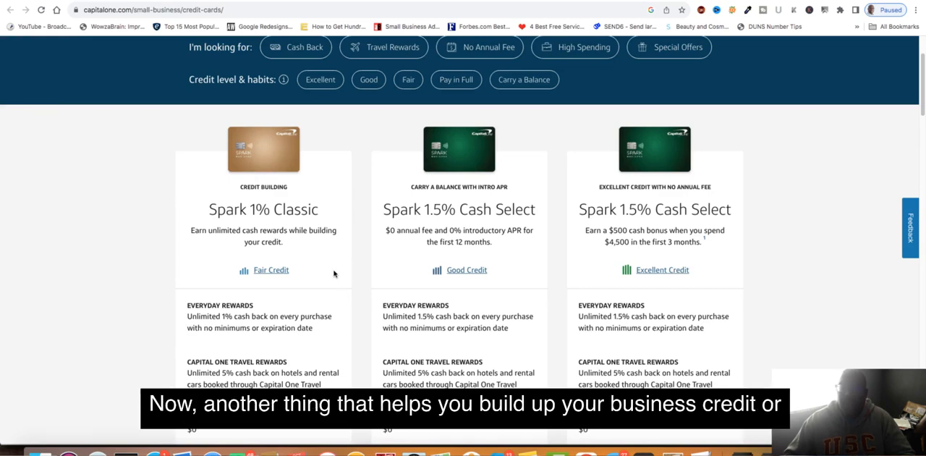
pyautogui.moveTo(345, 276)
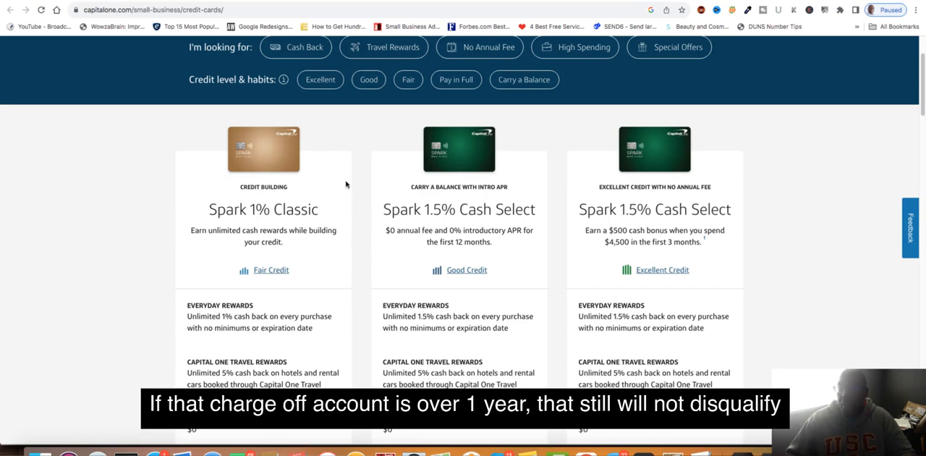
pyautogui.moveTo(300, 168)
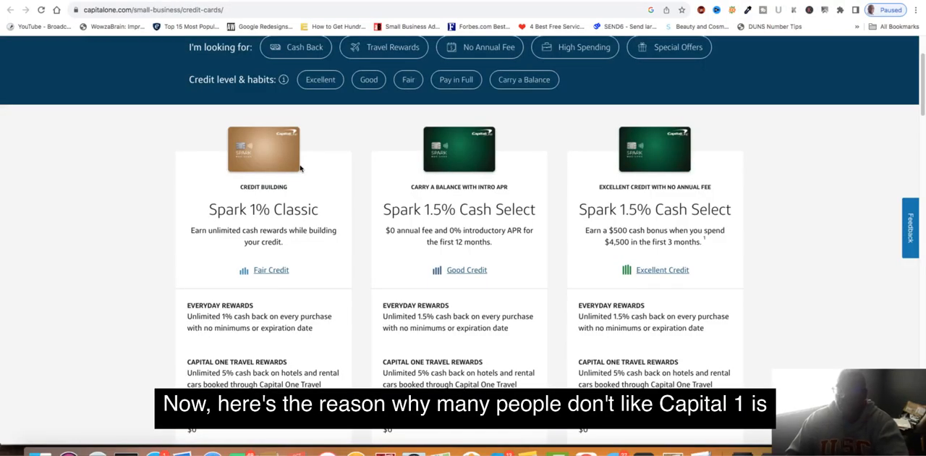
pyautogui.moveTo(306, 160)
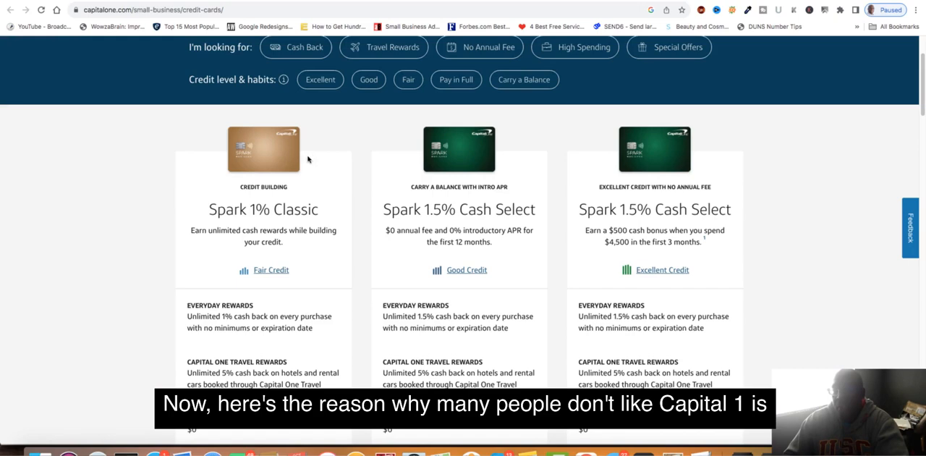
pyautogui.moveTo(321, 197)
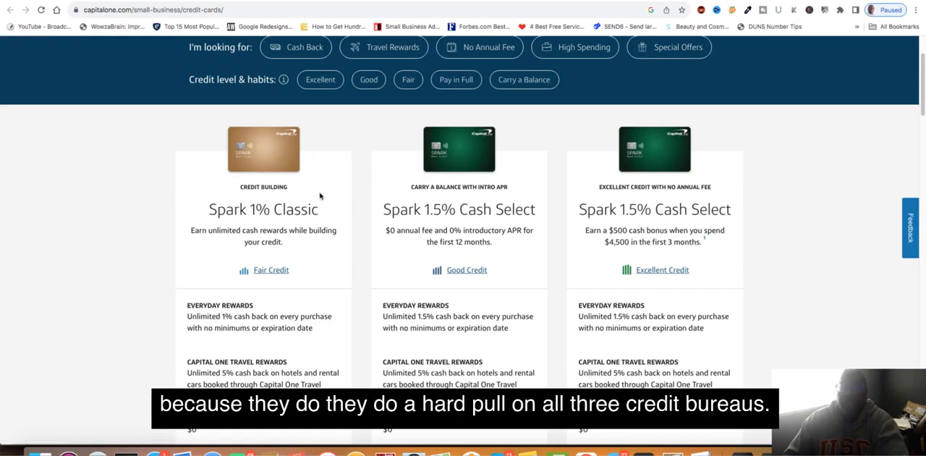
pyautogui.moveTo(315, 185)
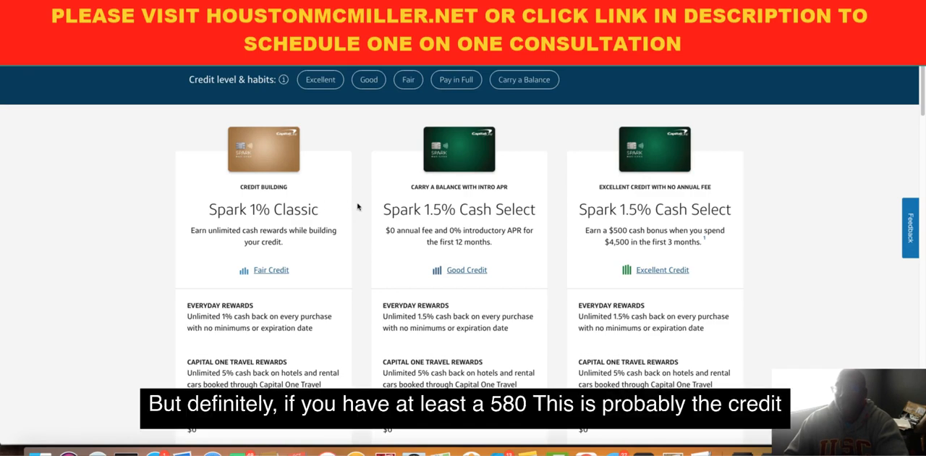
pyautogui.moveTo(278, 168)
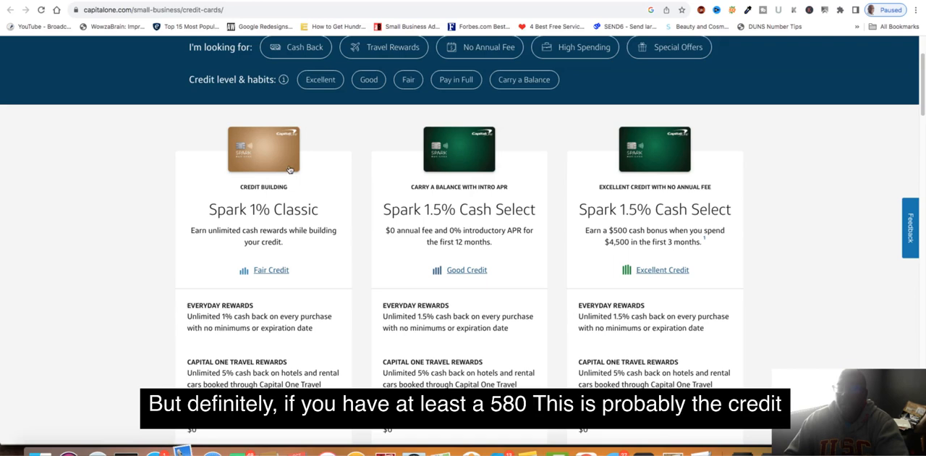
pyautogui.moveTo(307, 269)
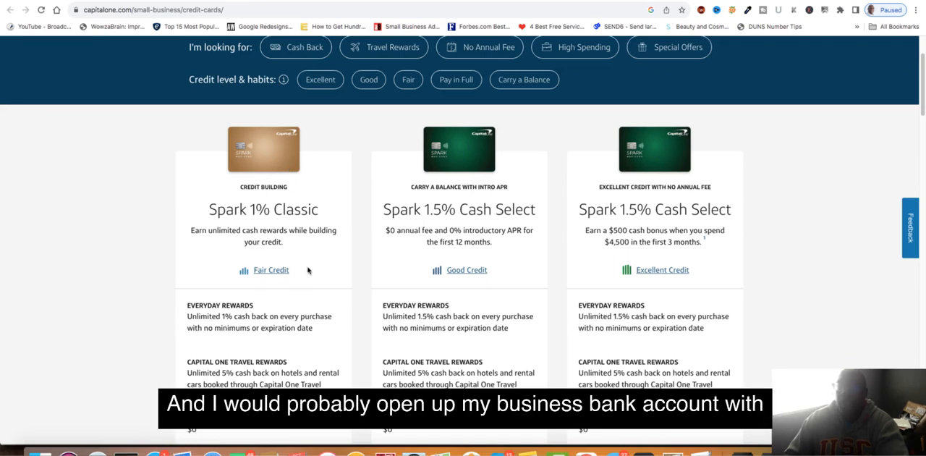
pyautogui.moveTo(327, 312)
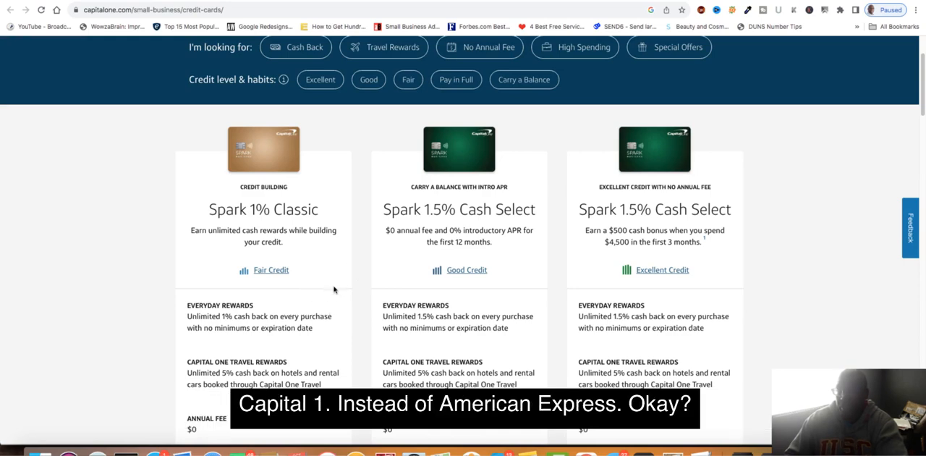
pyautogui.moveTo(292, 269)
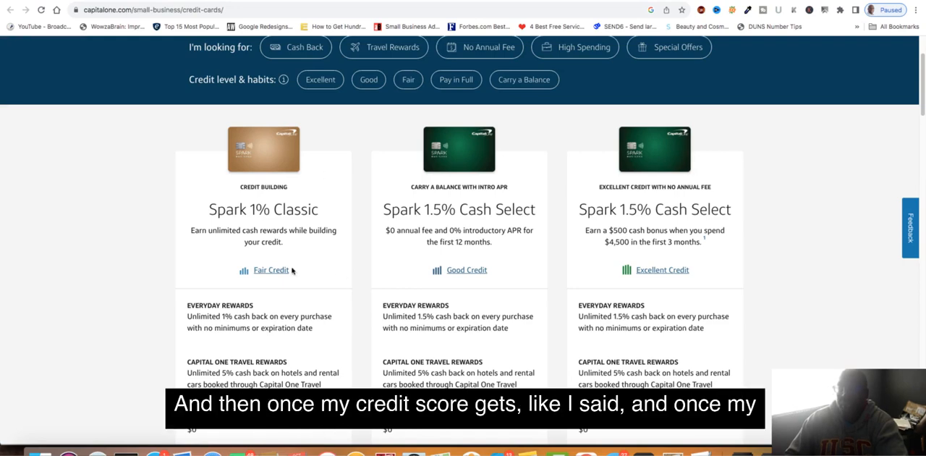
pyautogui.moveTo(356, 269)
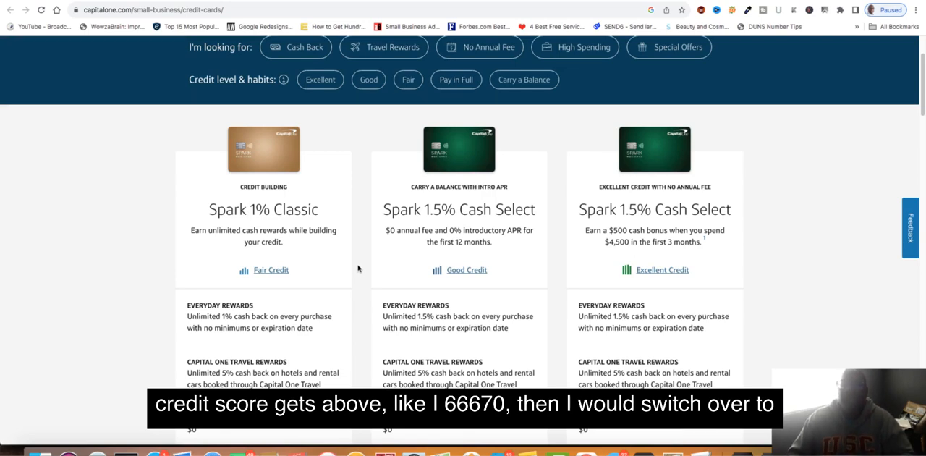
pyautogui.moveTo(252, 281)
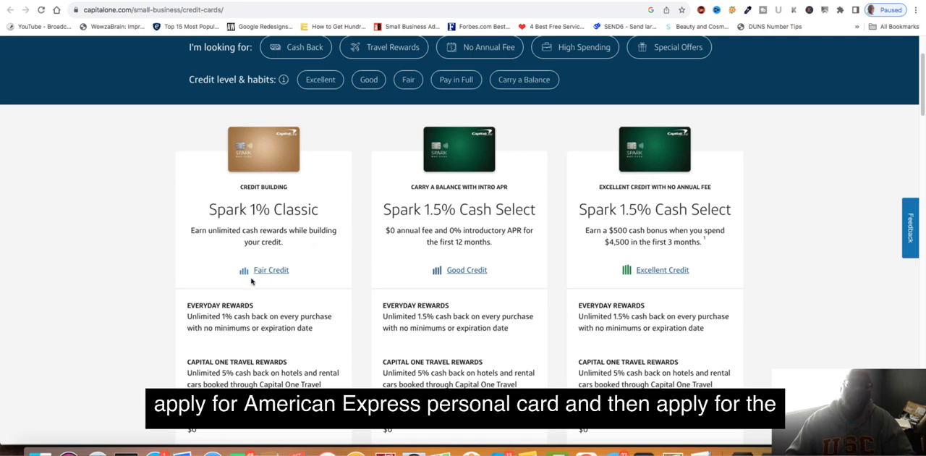
pyautogui.moveTo(327, 266)
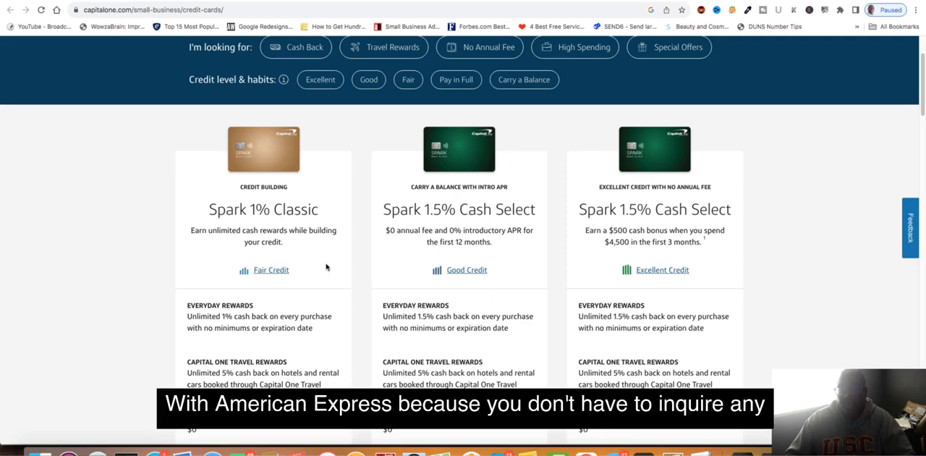
pyautogui.moveTo(340, 289)
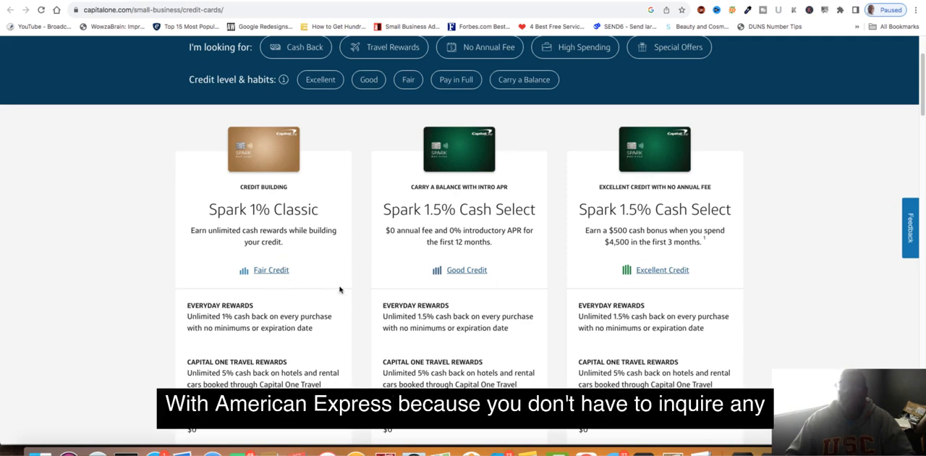